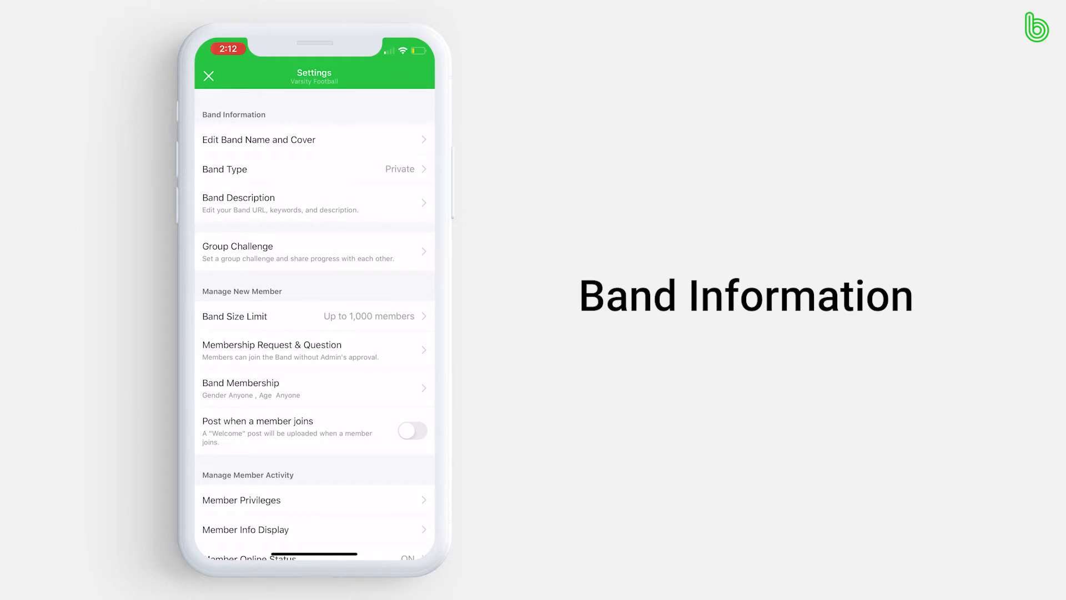
Keep the band size limit at Up to 1,000 members and enable join requests and membership questions.
left_click(313, 251)
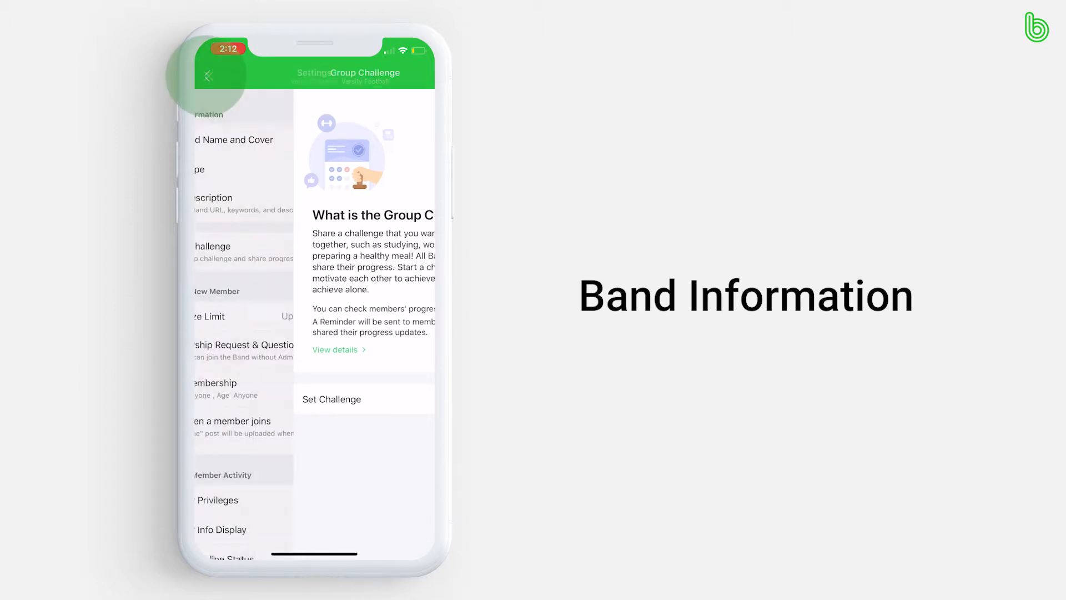
left_click(209, 76)
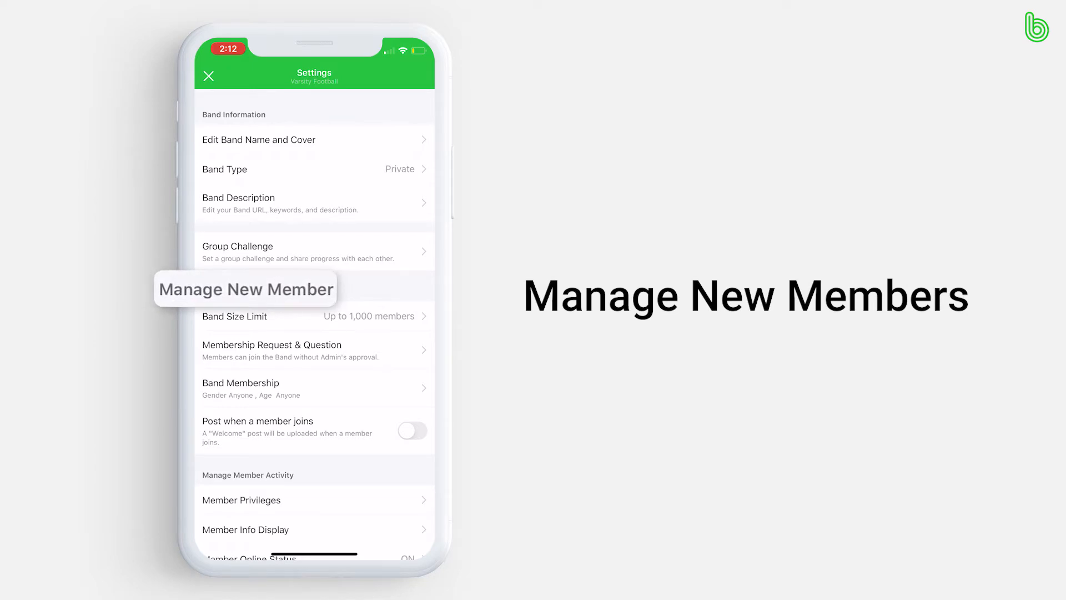
left_click(313, 316)
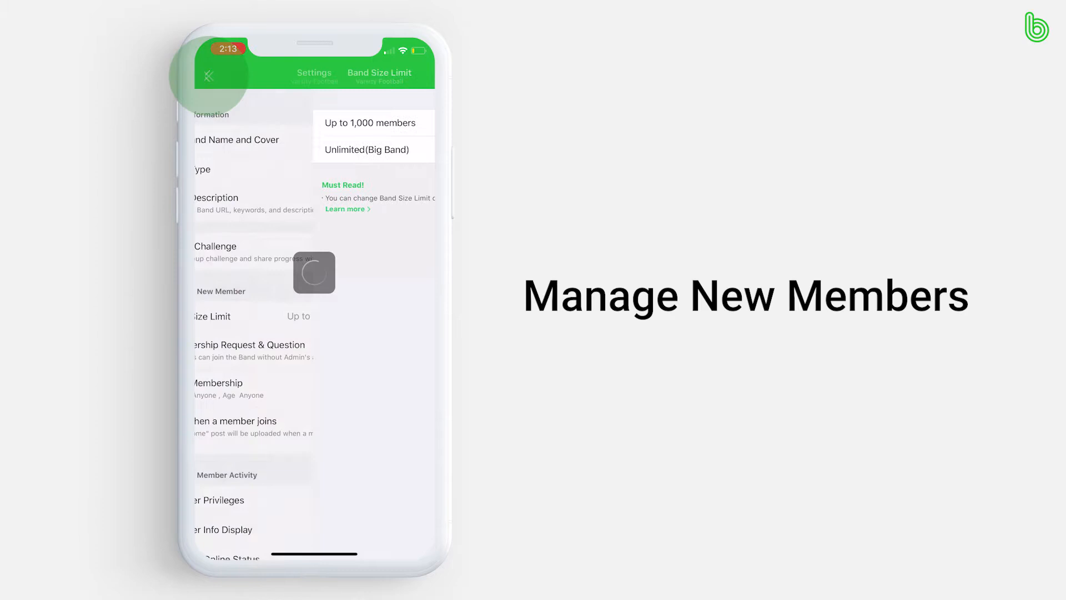
left_click(219, 500)
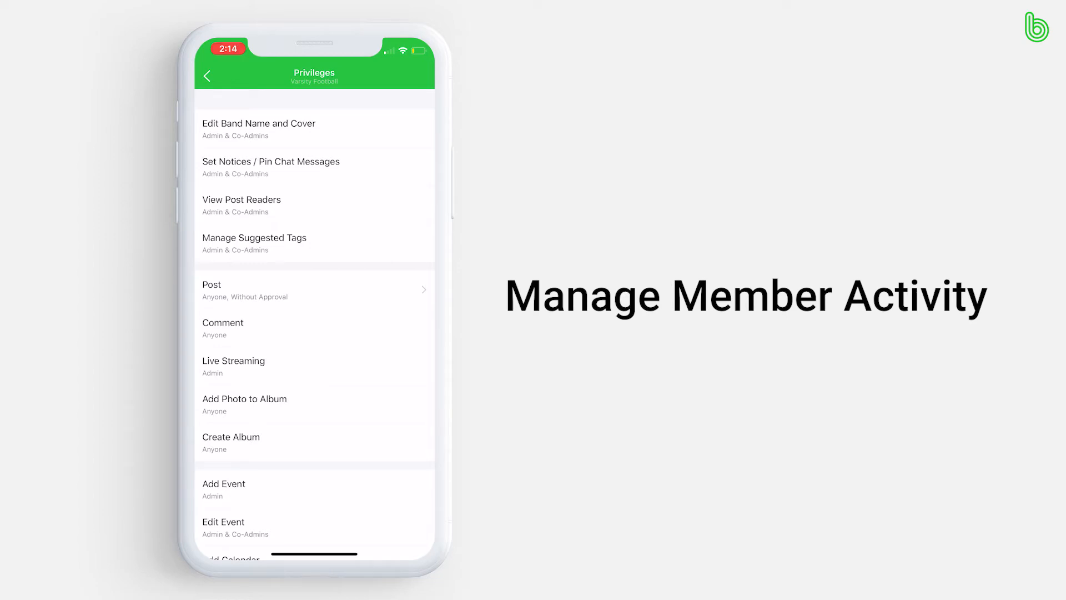
Limit editing the band name and cover to the Admin alone.
left_click(313, 290)
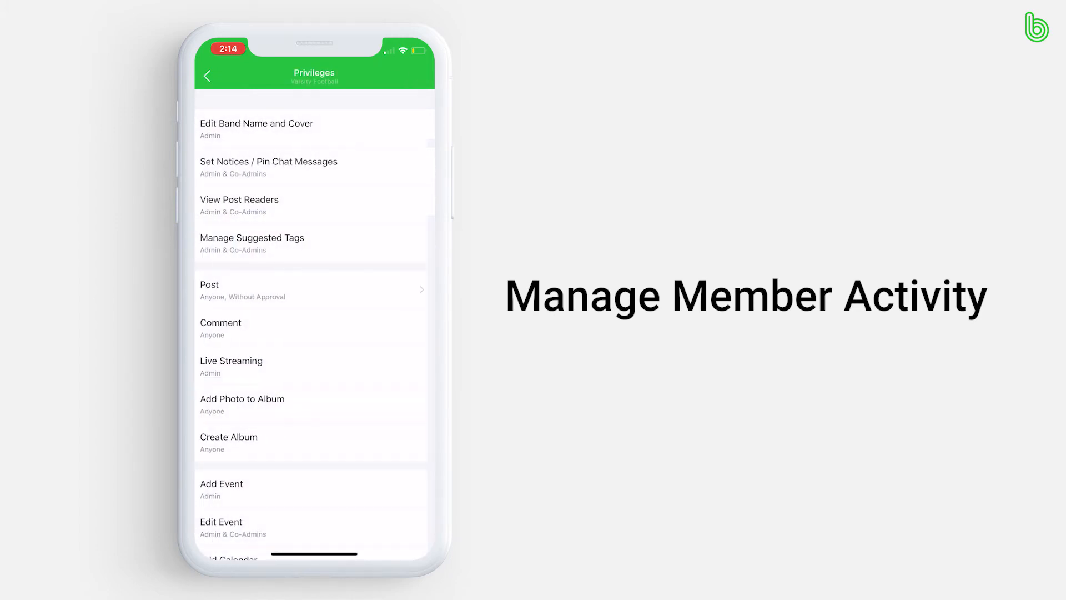
Return to the settings list and set Sharing Live Location to Allow.
left_click(208, 75)
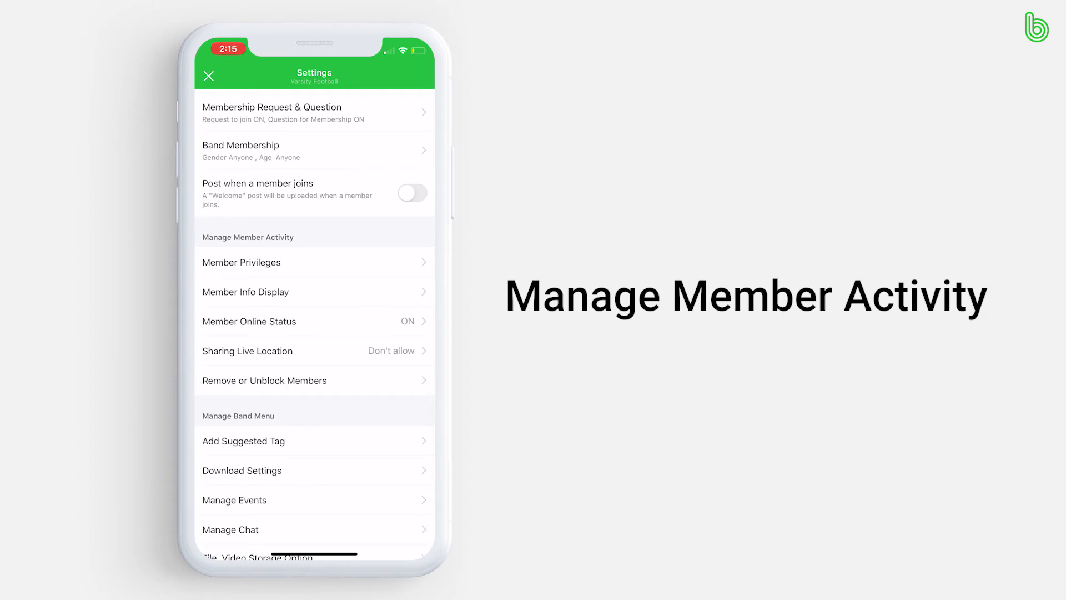
left_click(255, 350)
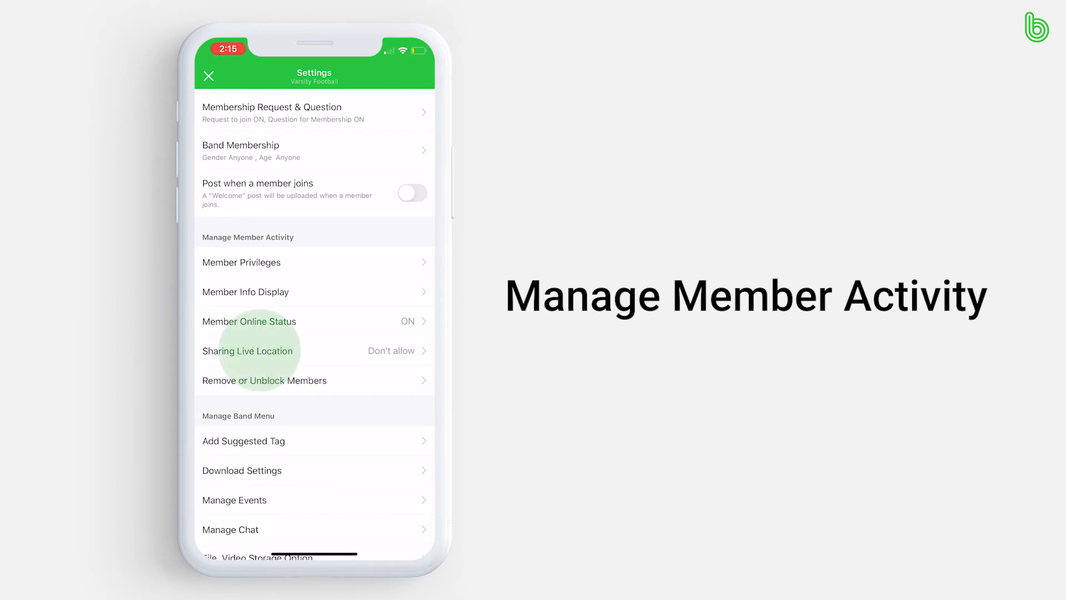
left_click(243, 441)
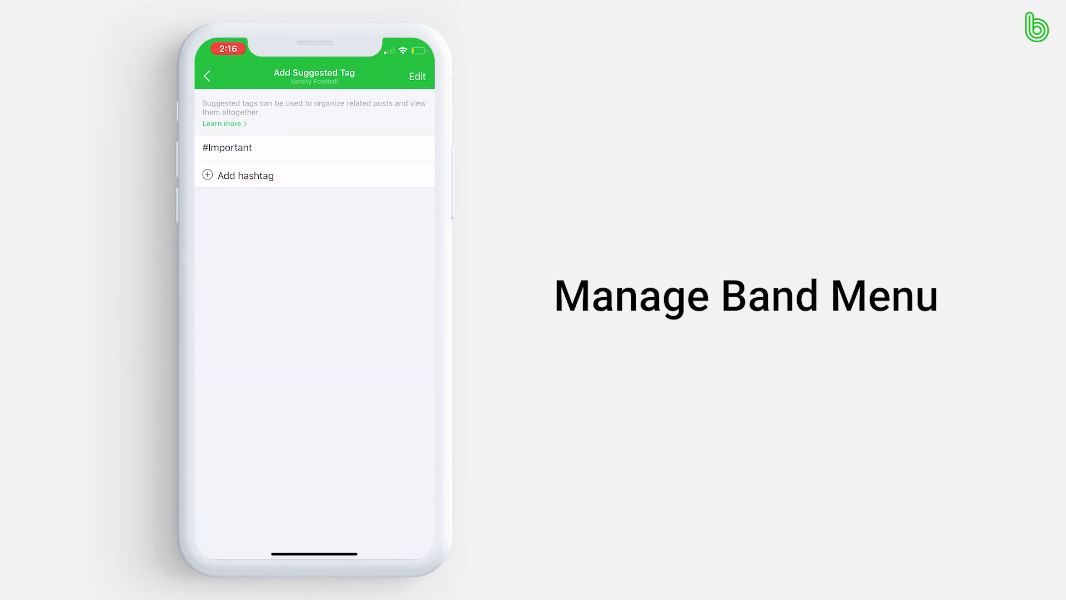
Return to the band settings list after adding the #Important suggested tag.
left_click(208, 76)
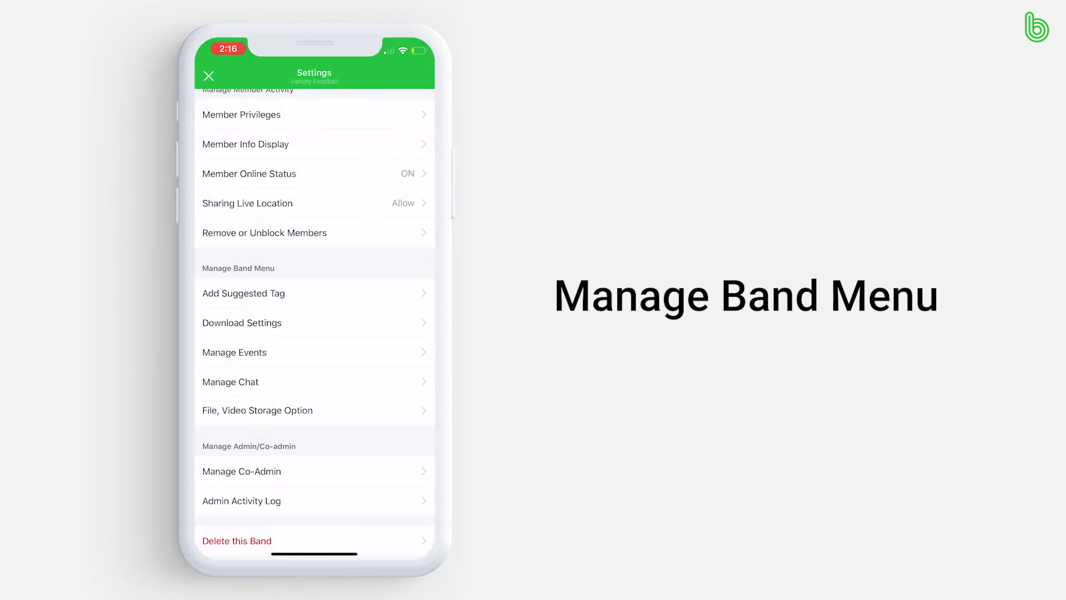